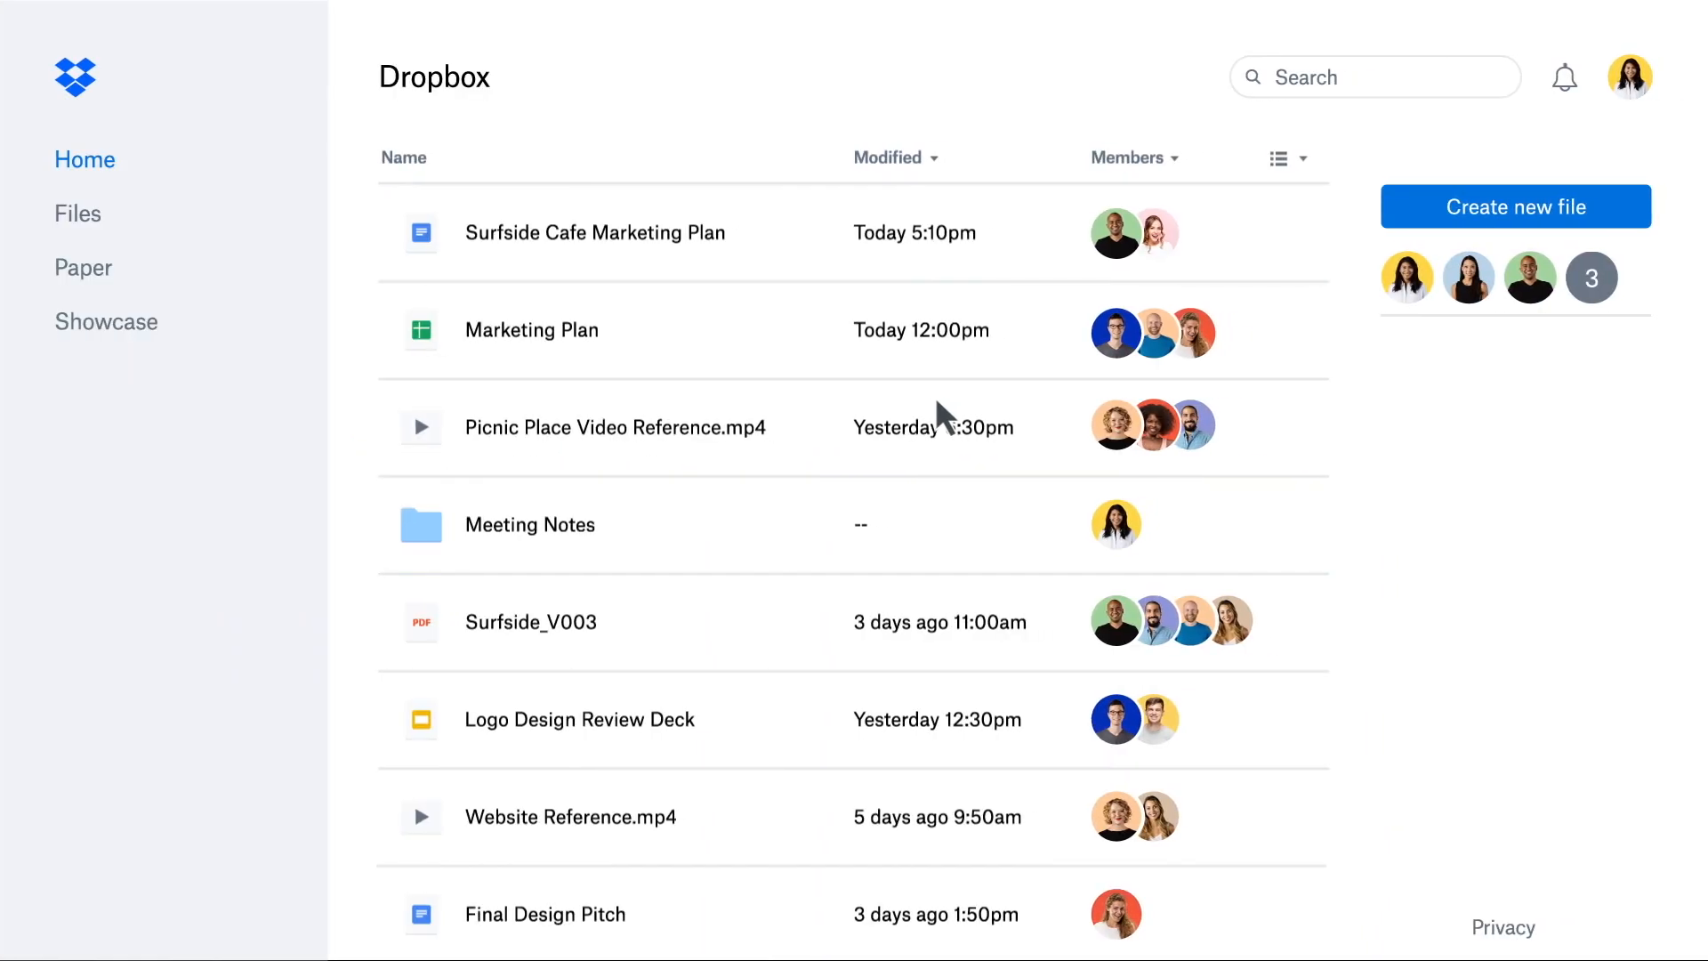
# Scroll the Home file list down past Surfside References and Banyan Green Music Options.
pyautogui.scroll(-3)
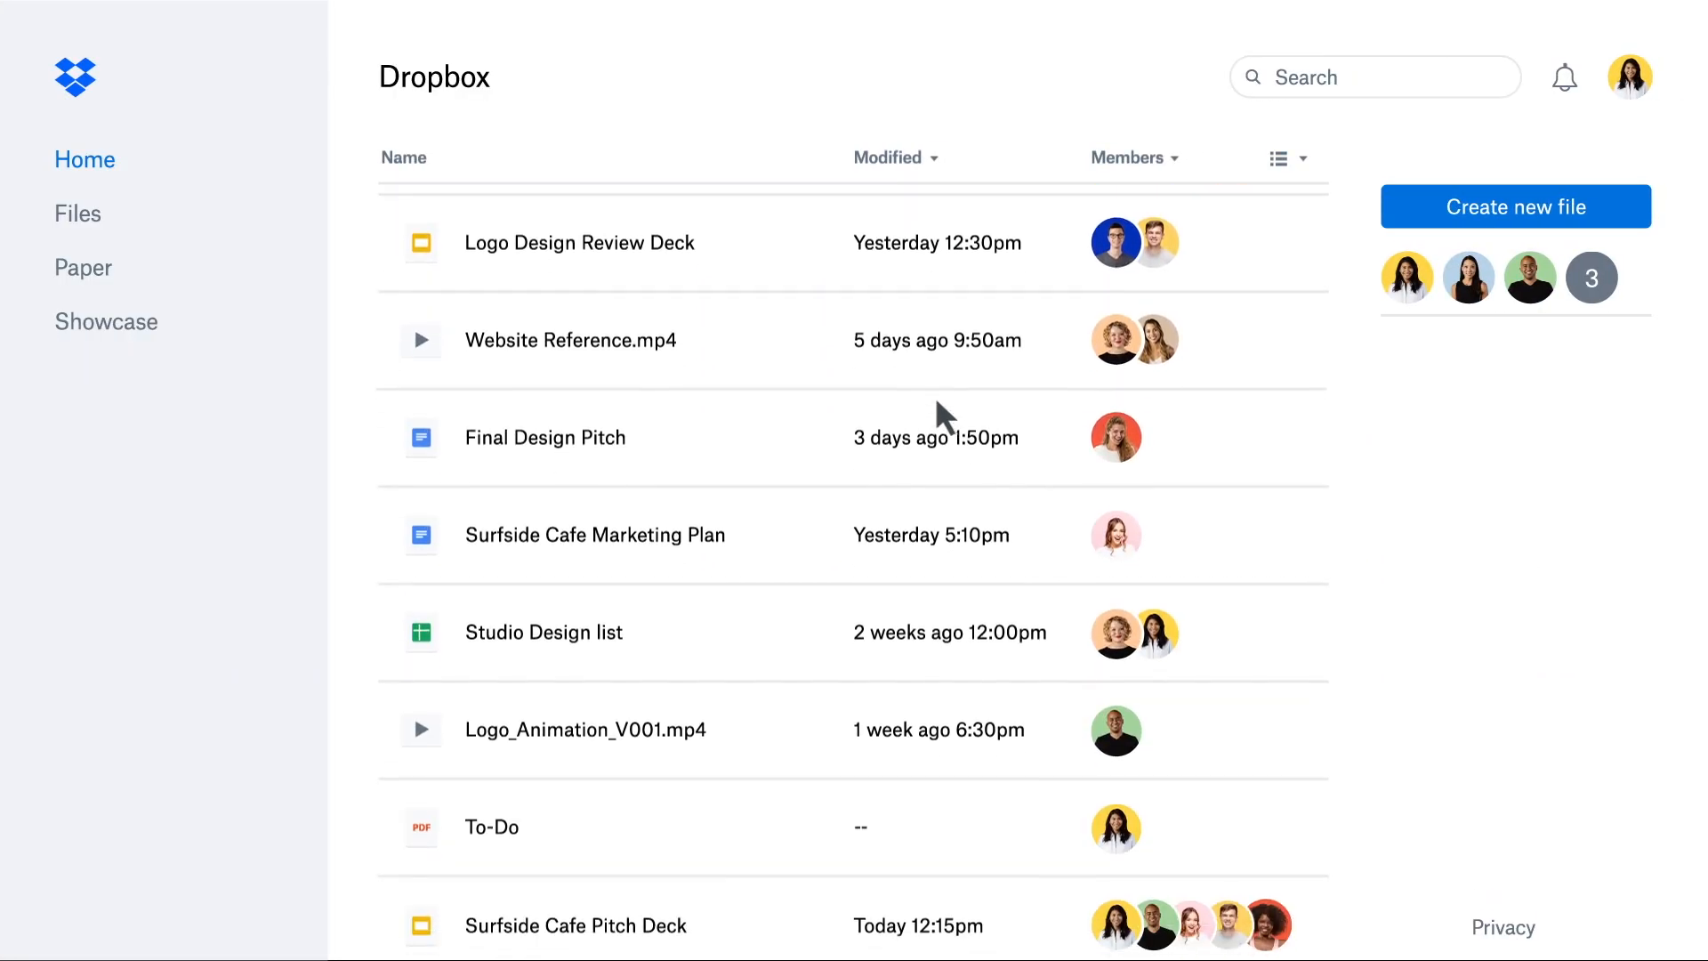
pyautogui.scroll(-3)
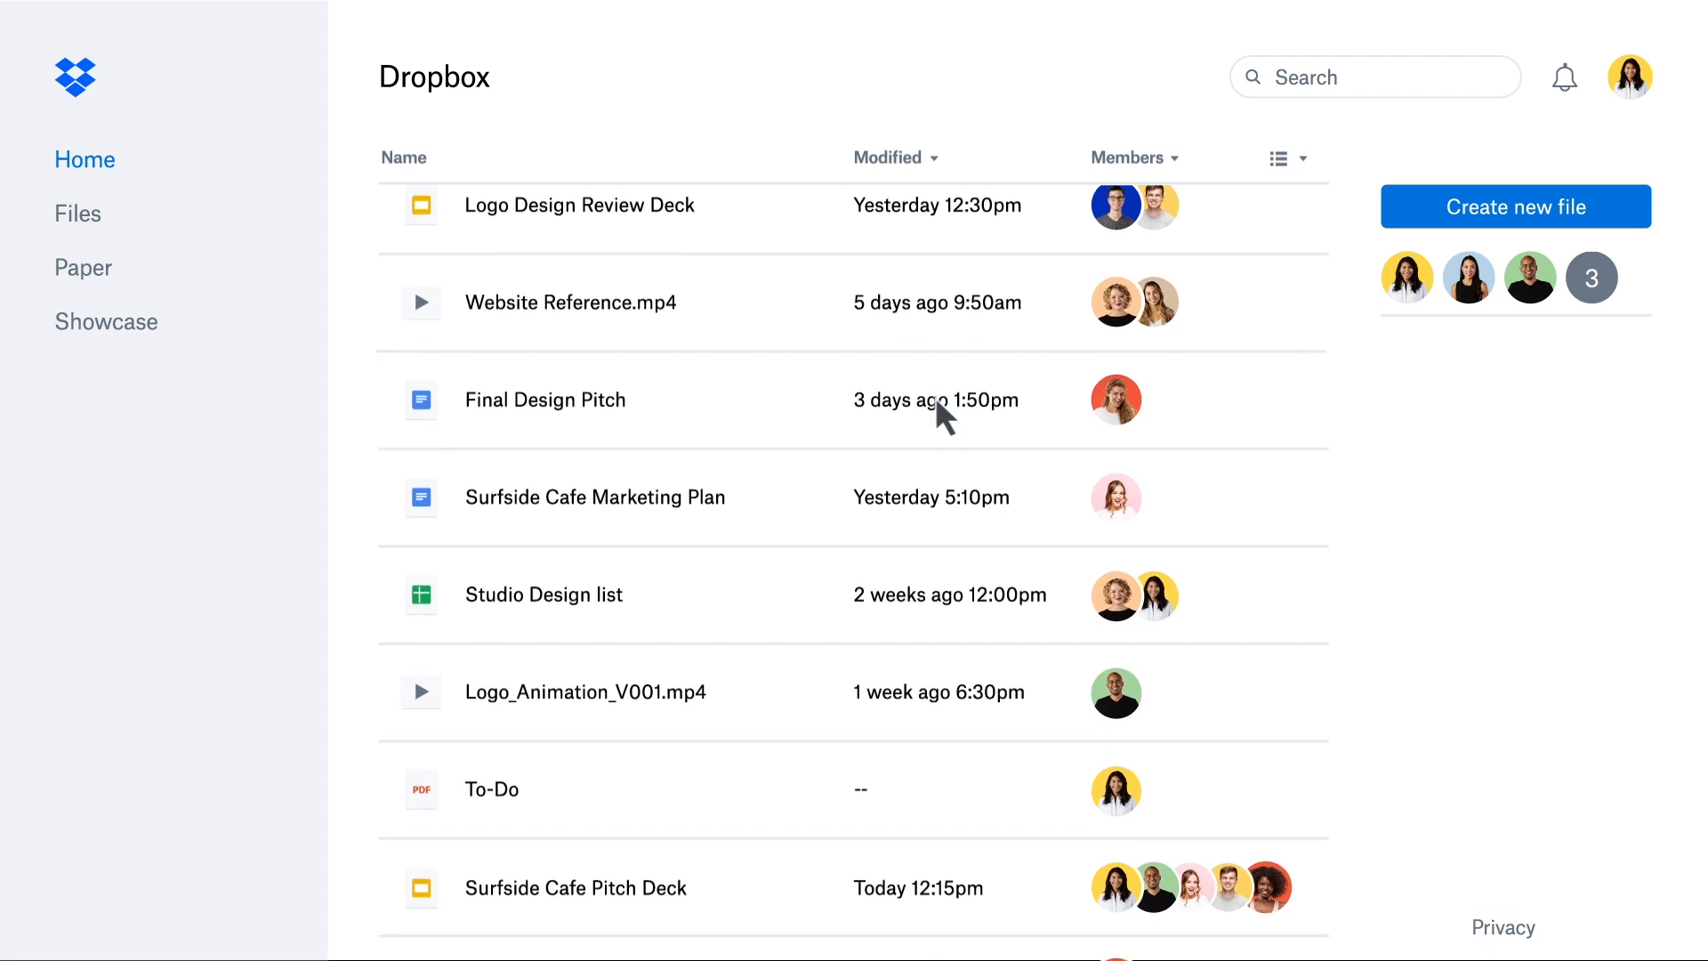
pyautogui.scroll(-3)
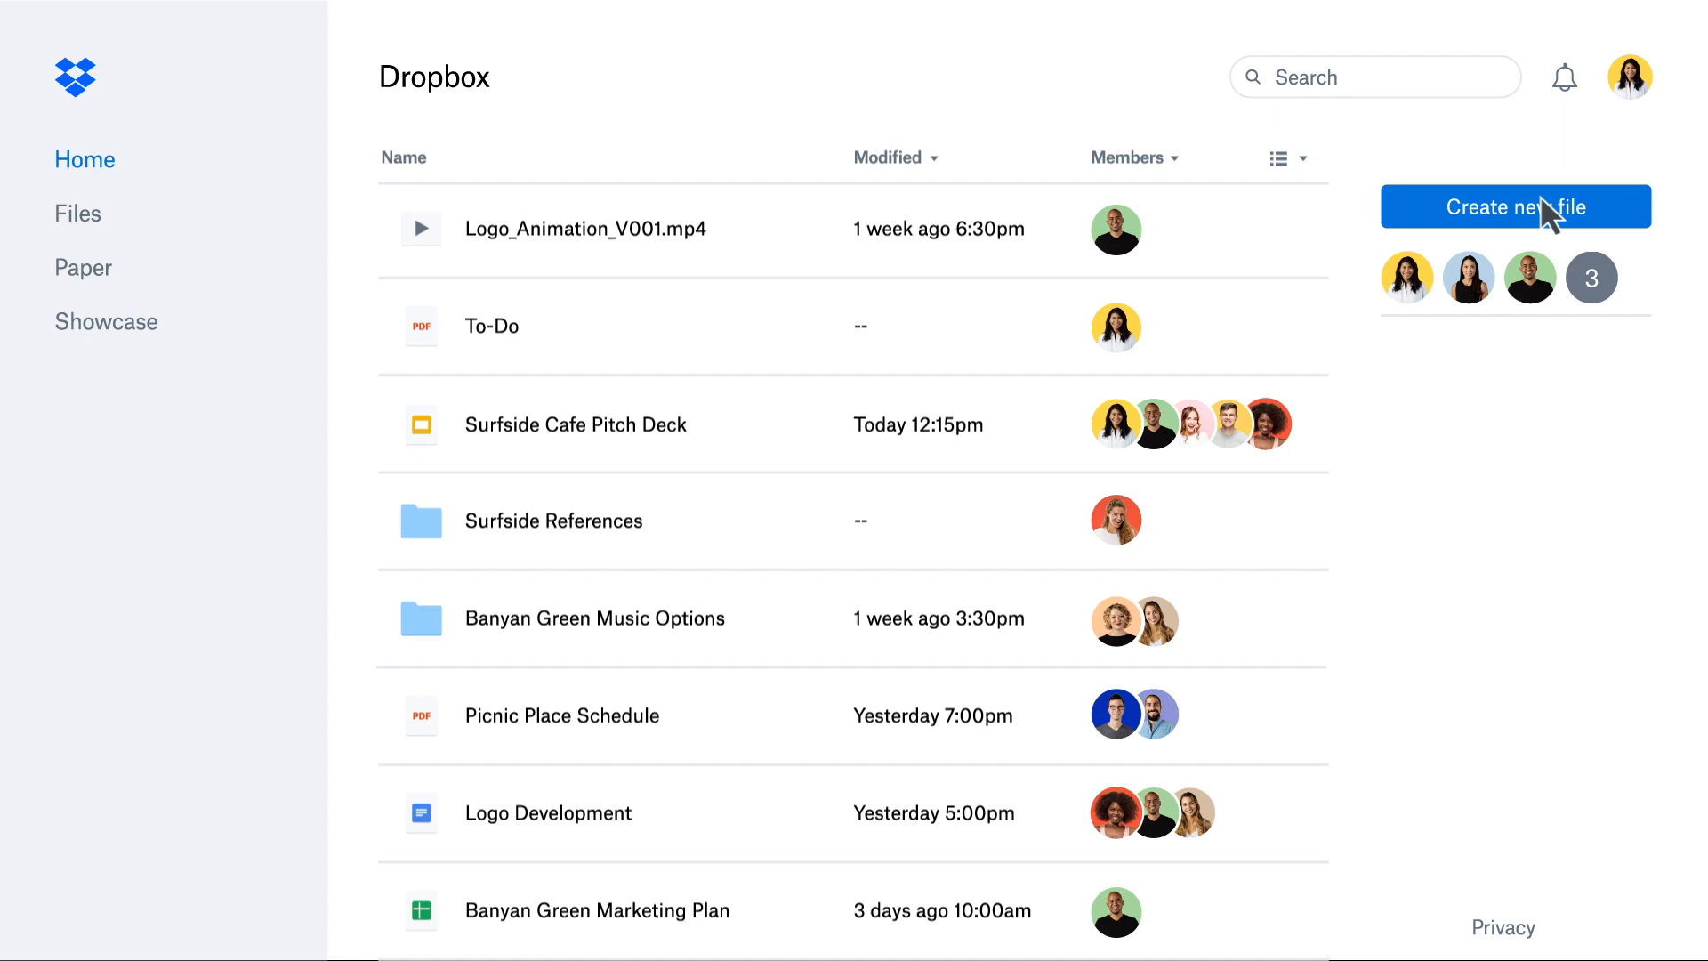
# Open Surfside Cafe Marketing Plan and add 'Log' under the Surfside Cafe Plan heading.
pyautogui.click(1514, 205)
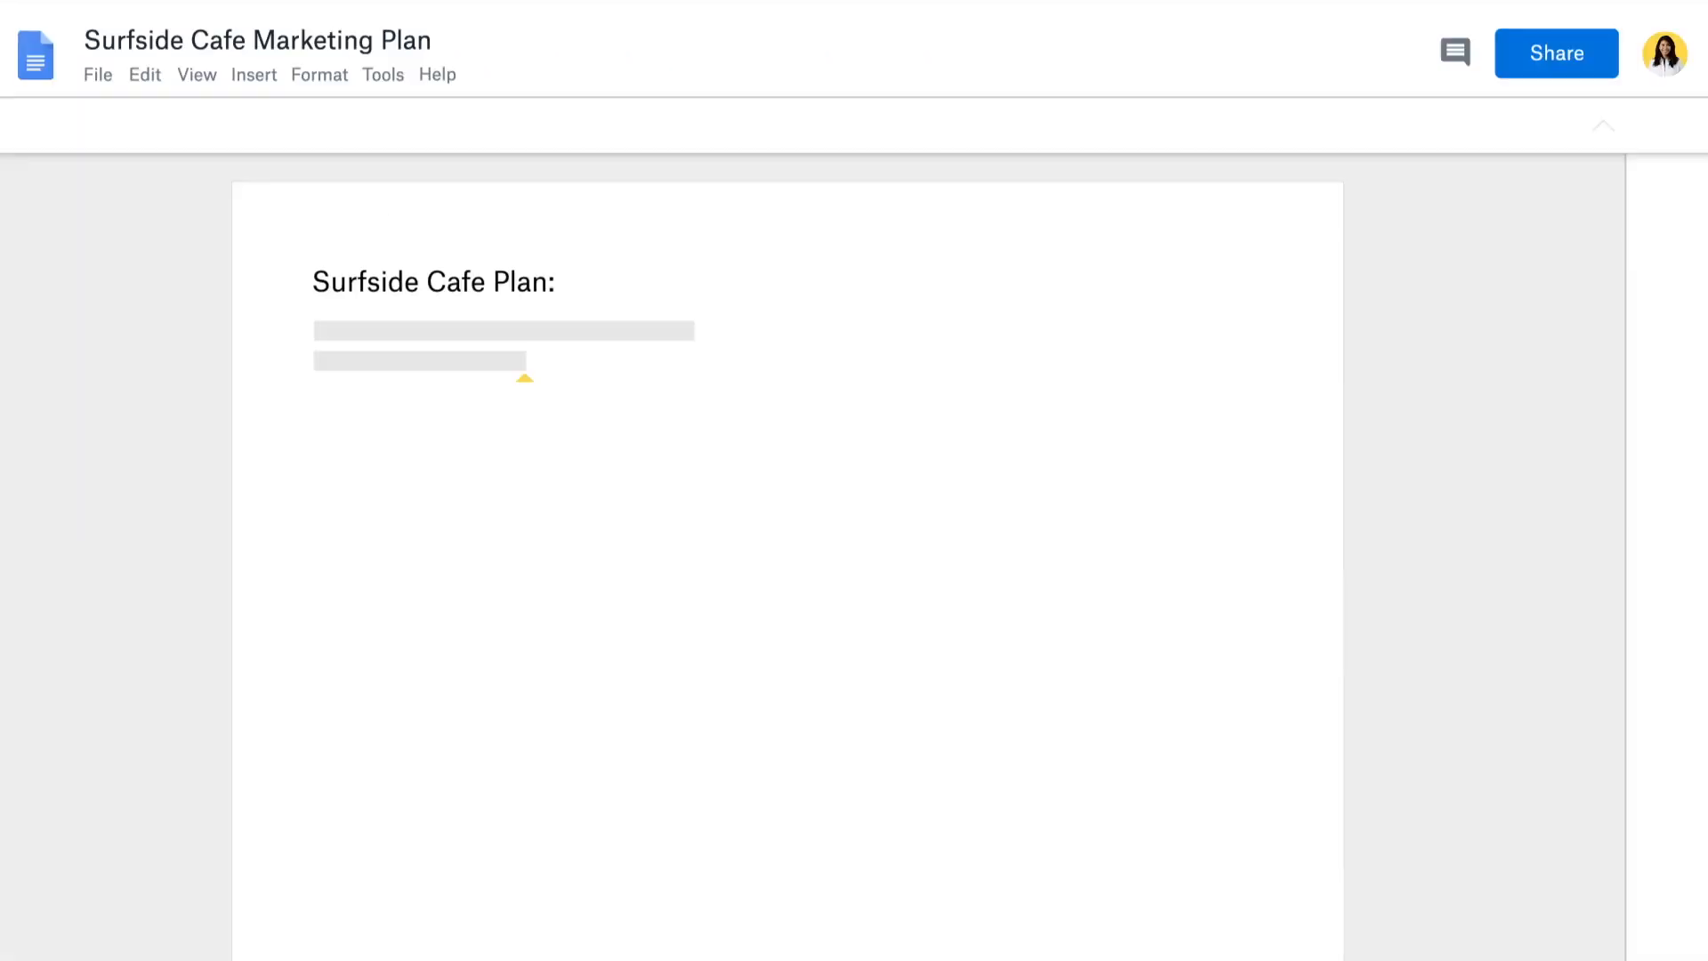
pyautogui.write('Log')
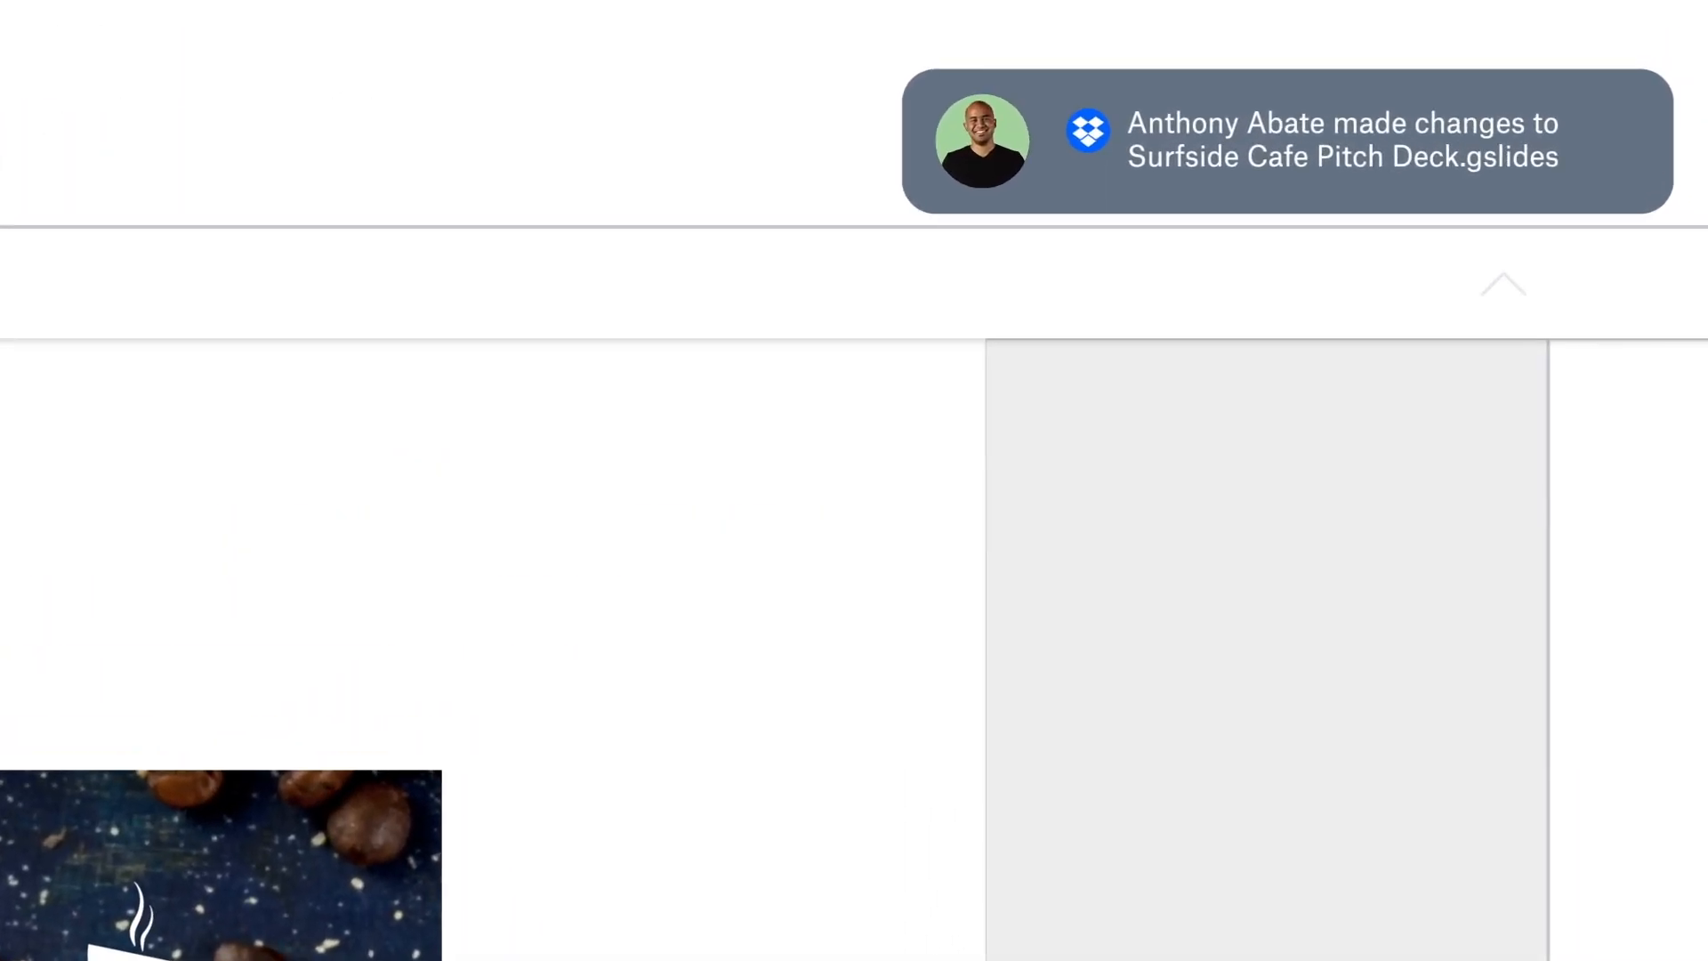
pyautogui.moveTo(1416, 212)
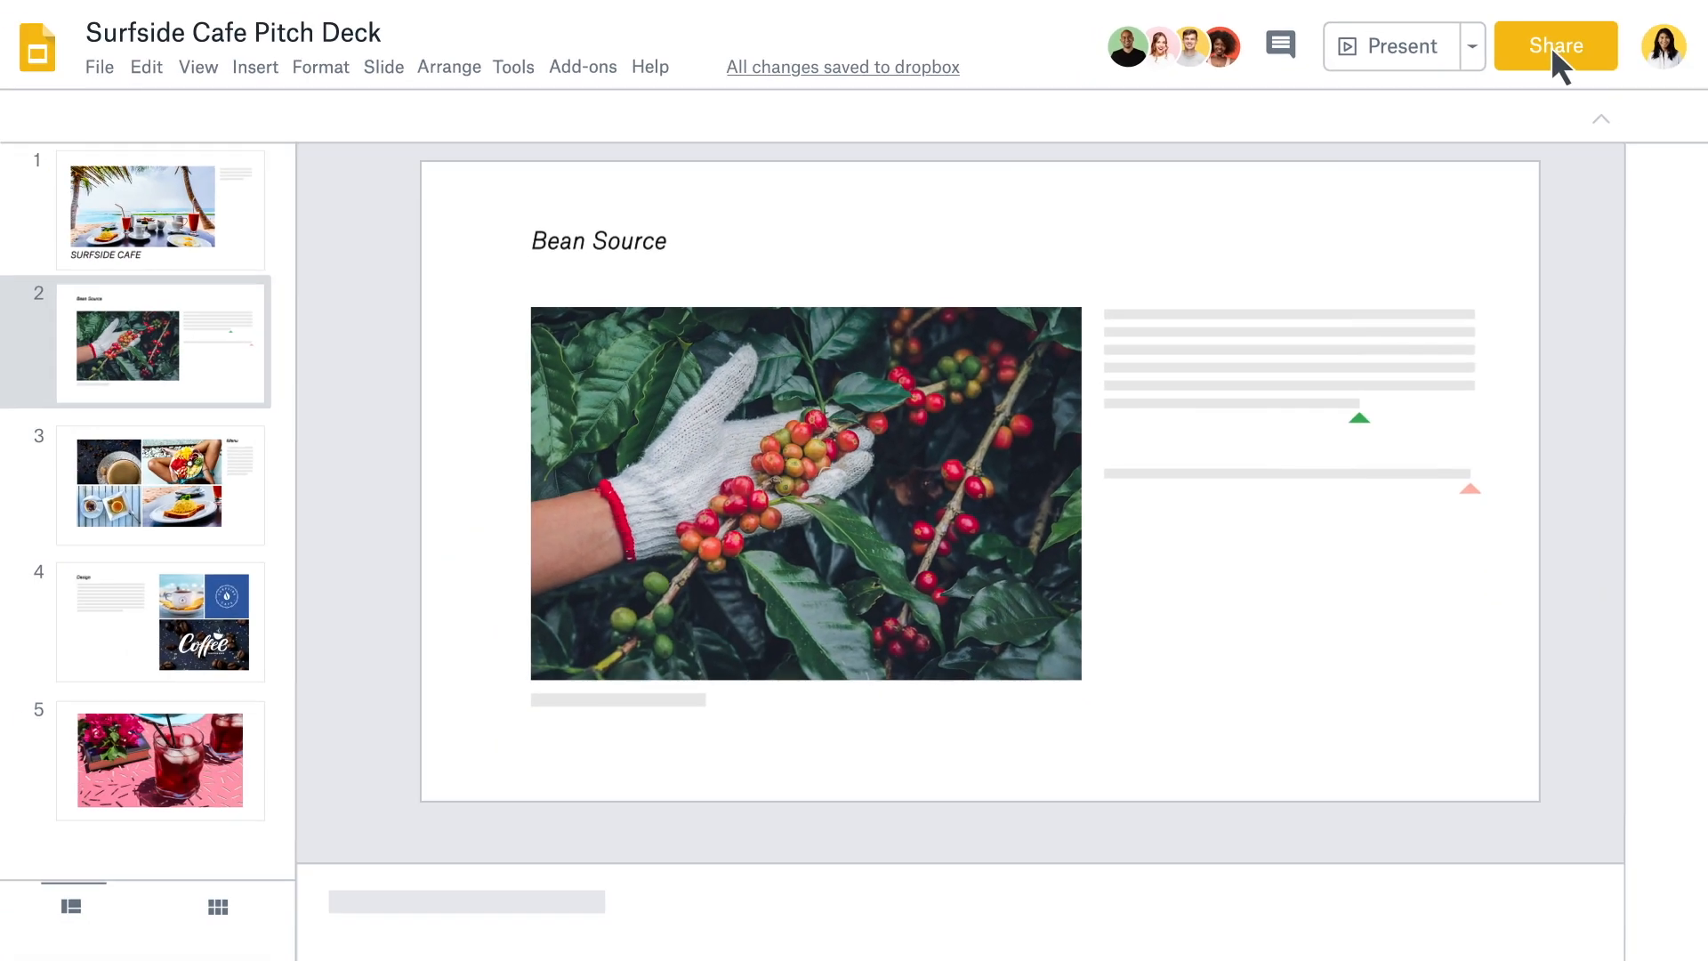
pyautogui.click(1553, 45)
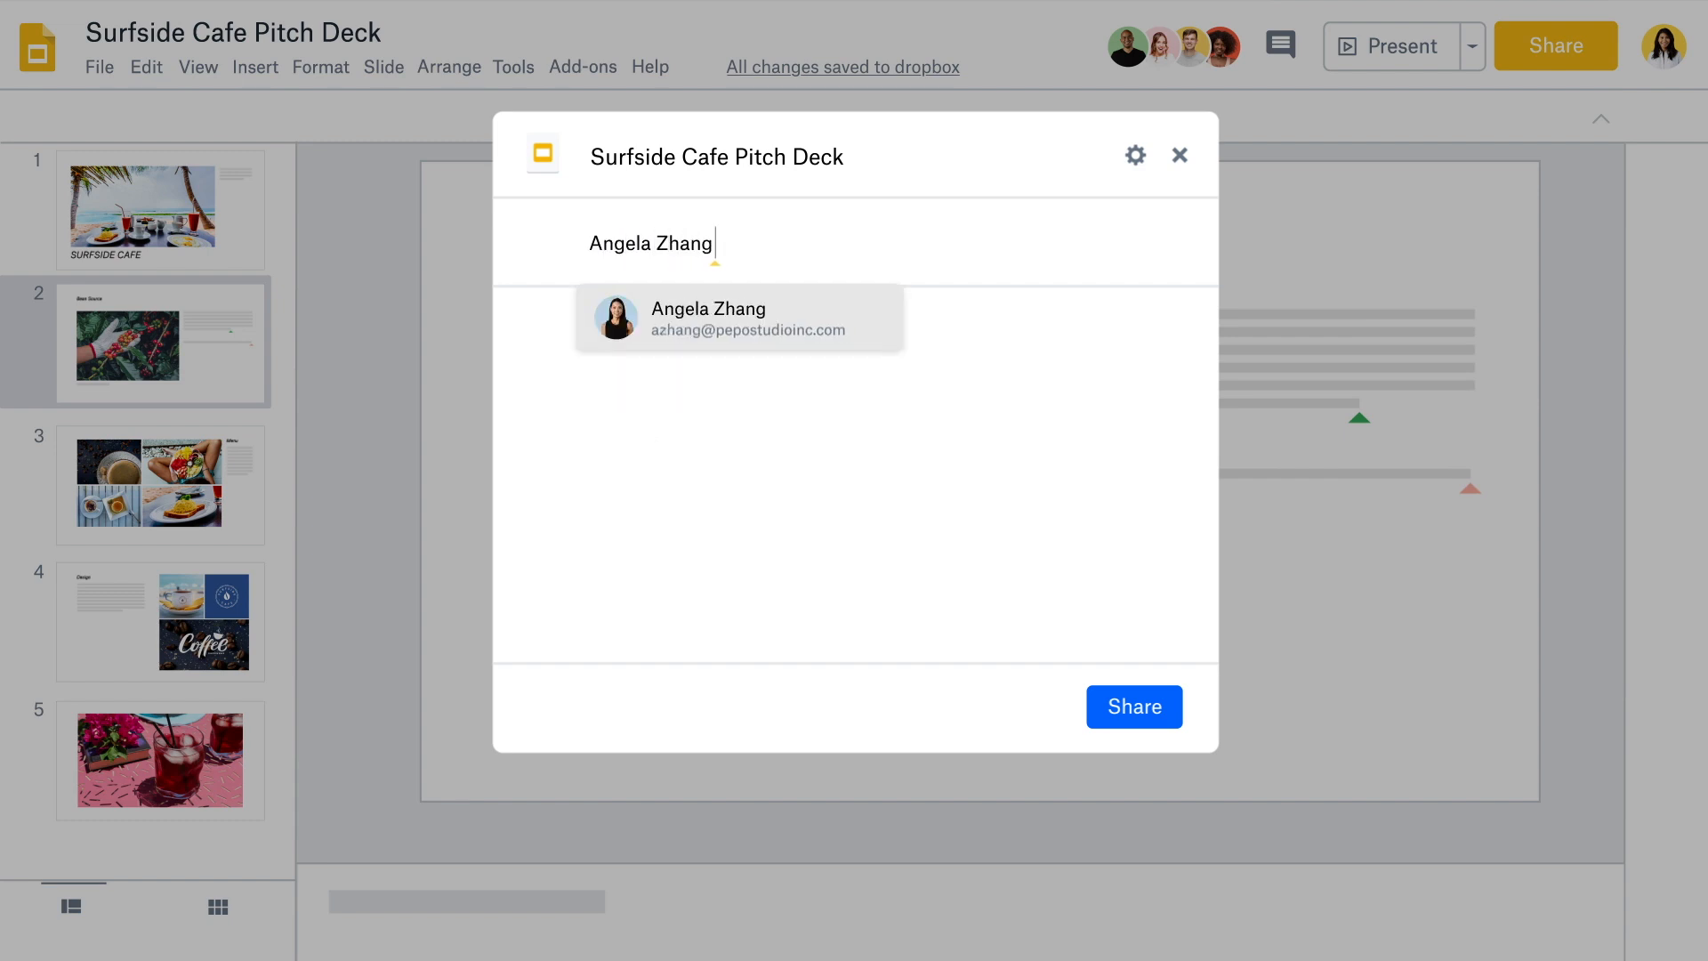
pyautogui.click(738, 319)
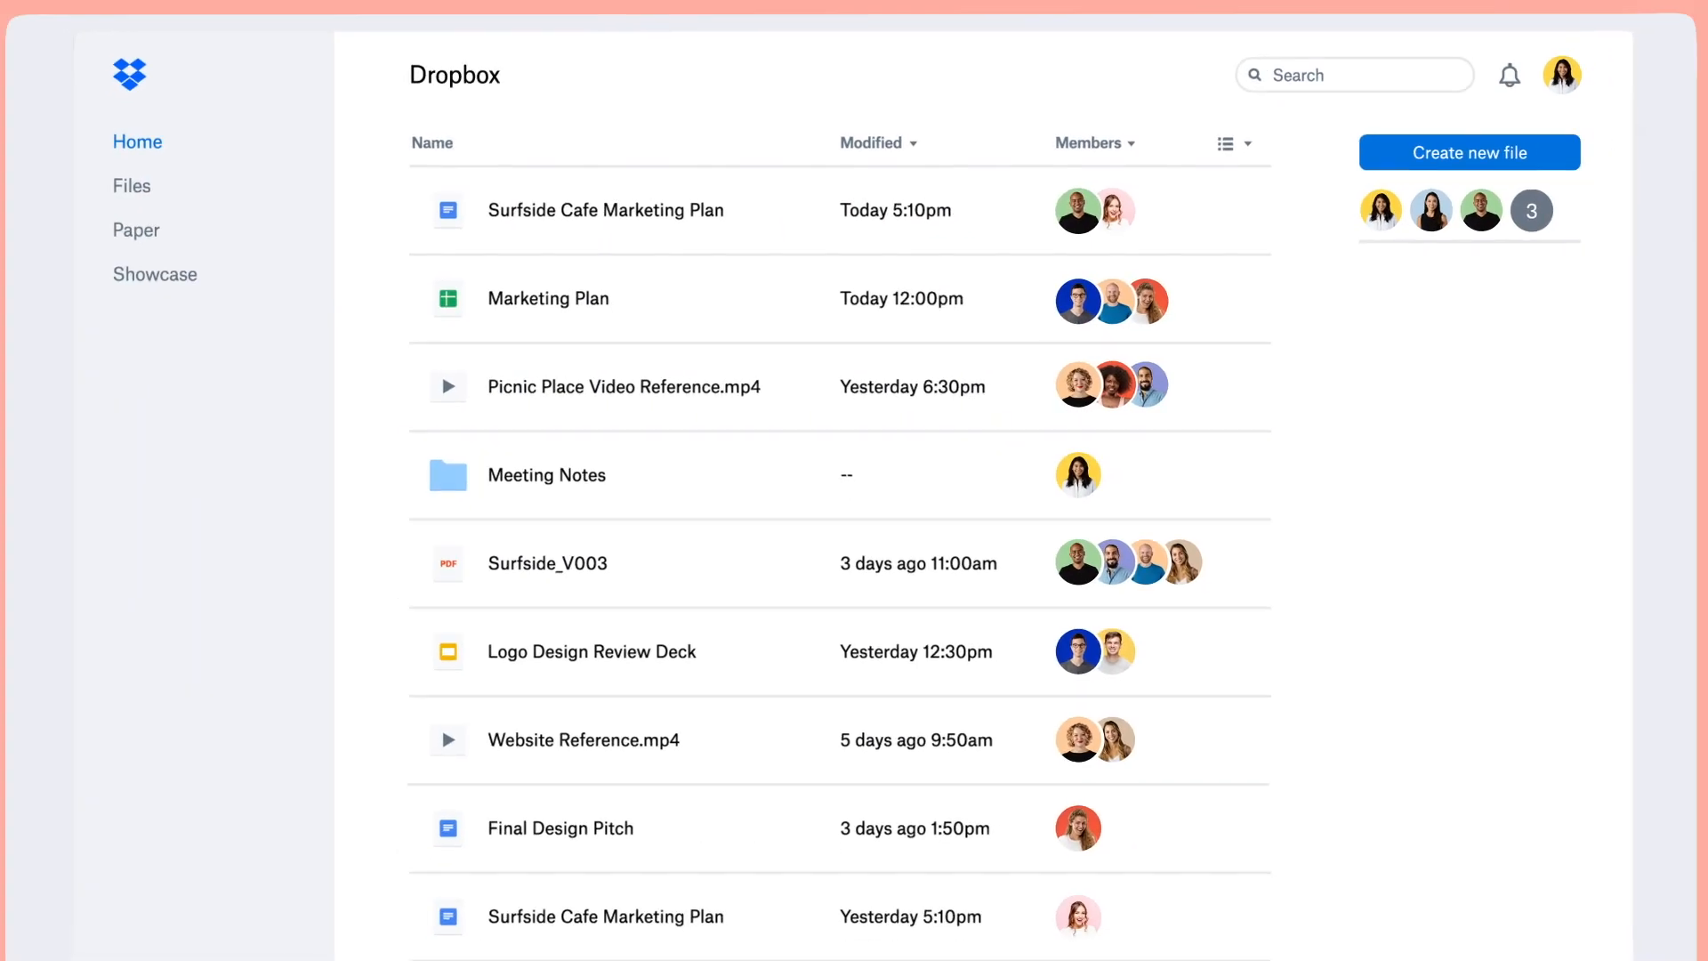
# Open Surfside Cafe Pitch Deck.gslides from the mobile share notification.
pyautogui.click(1509, 75)
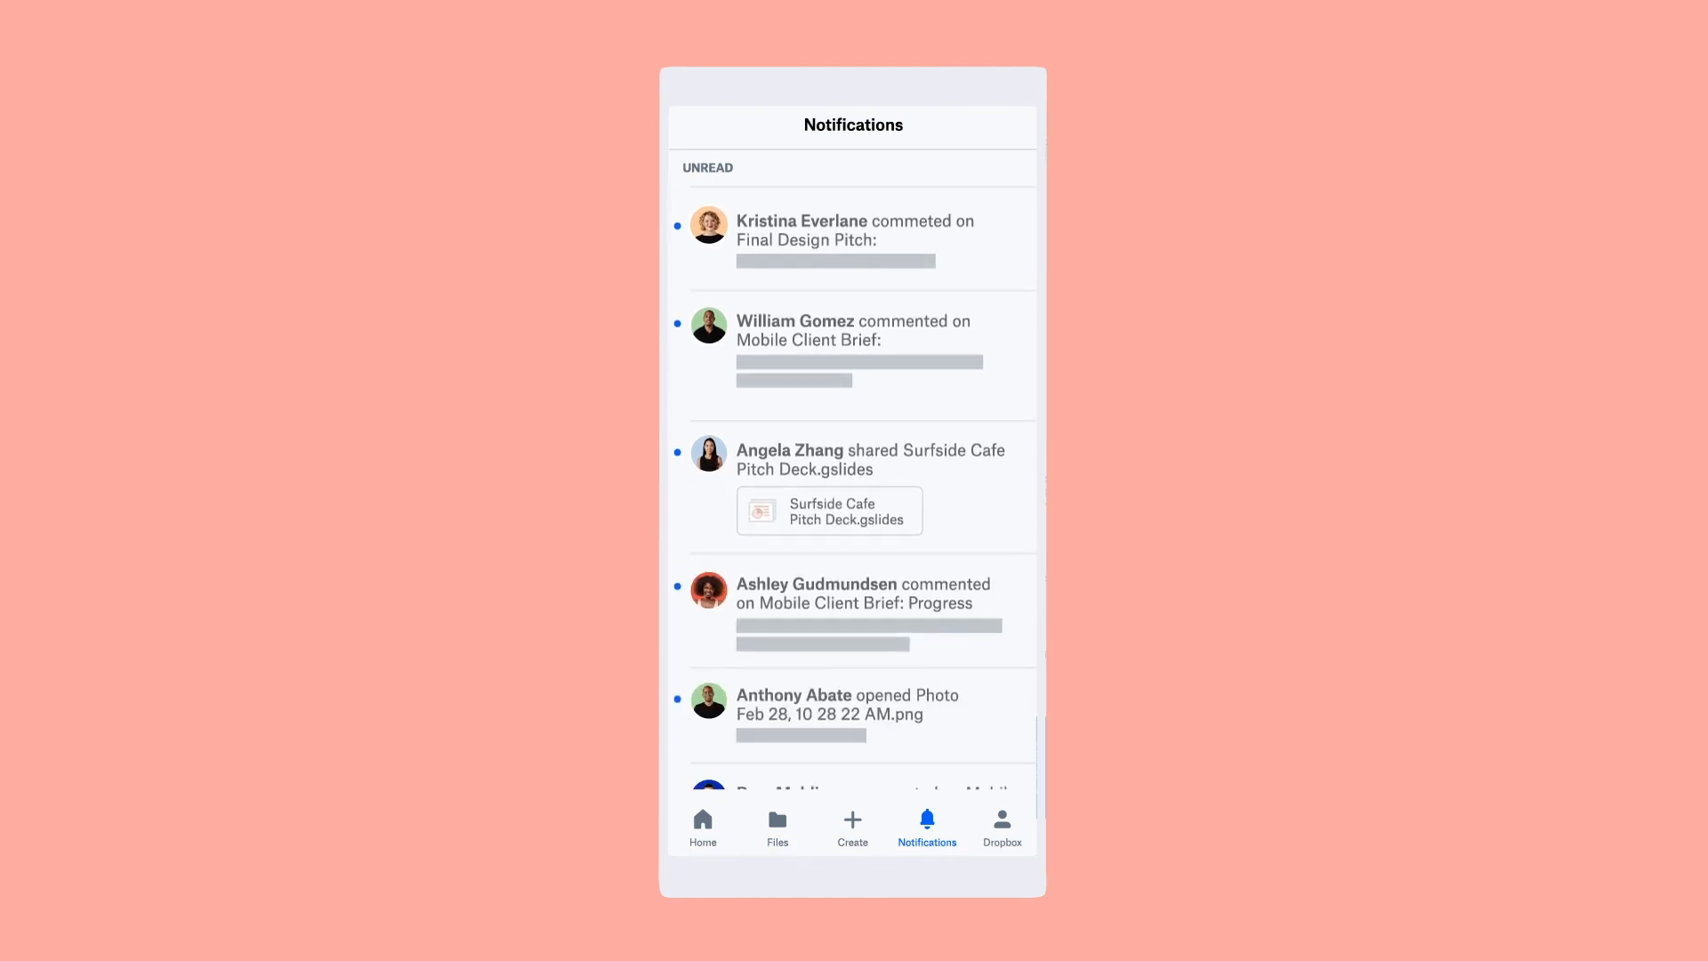
pyautogui.scroll(-3)
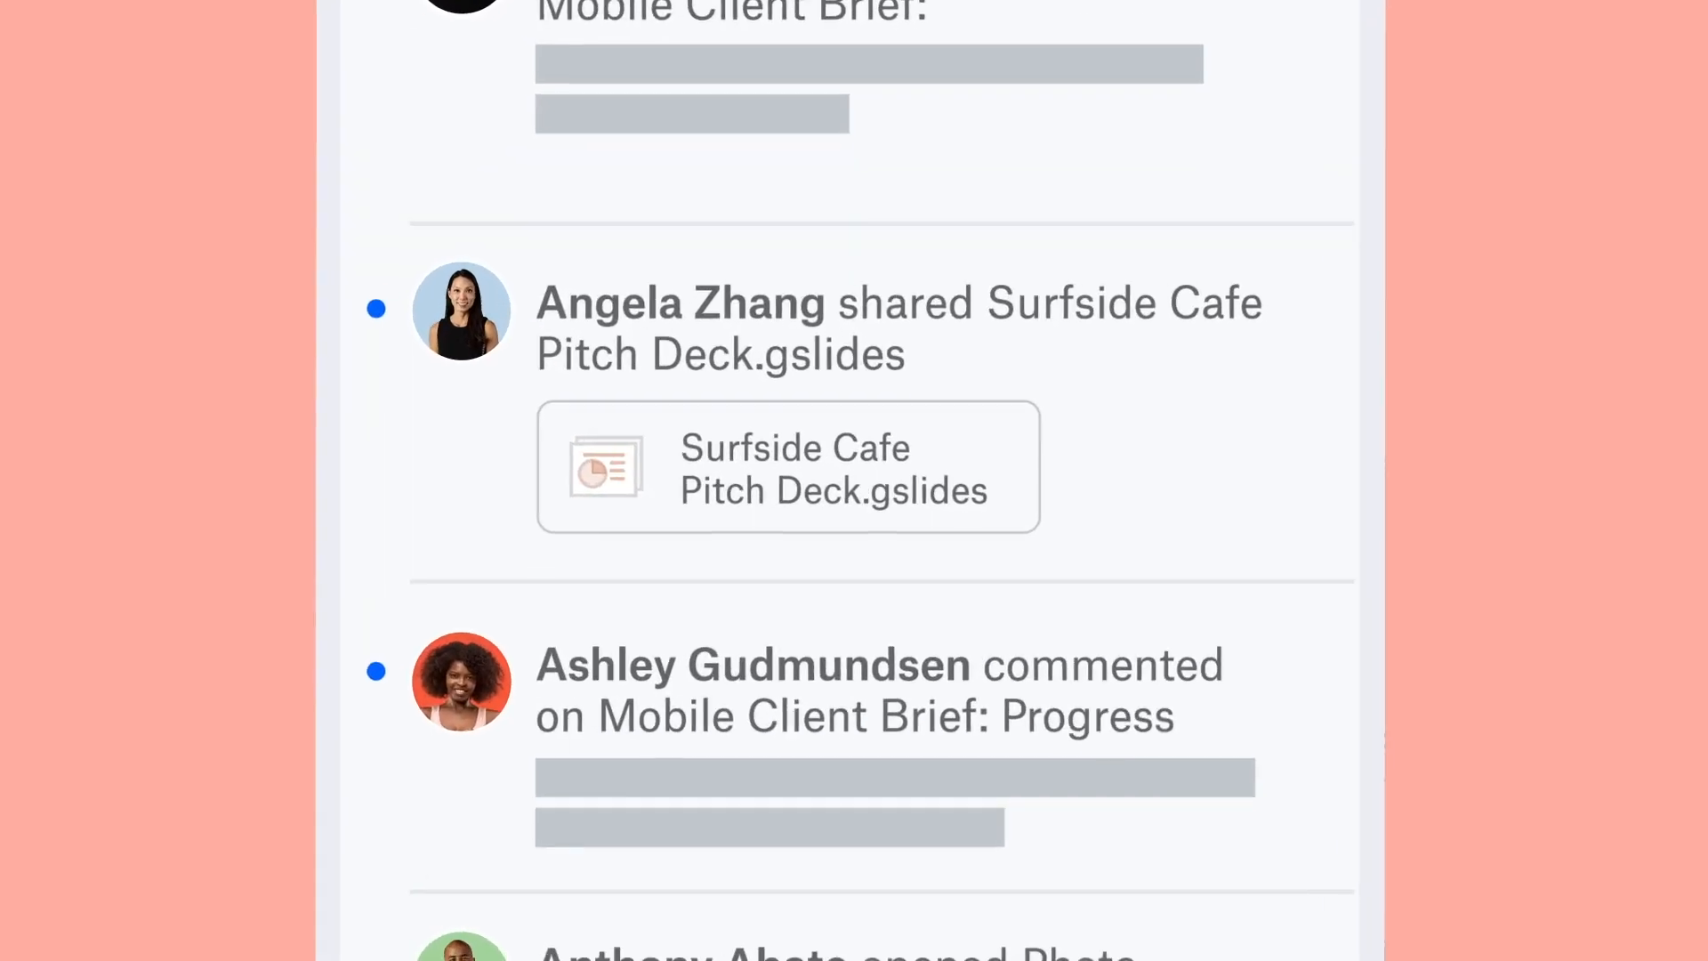
pyautogui.click(787, 466)
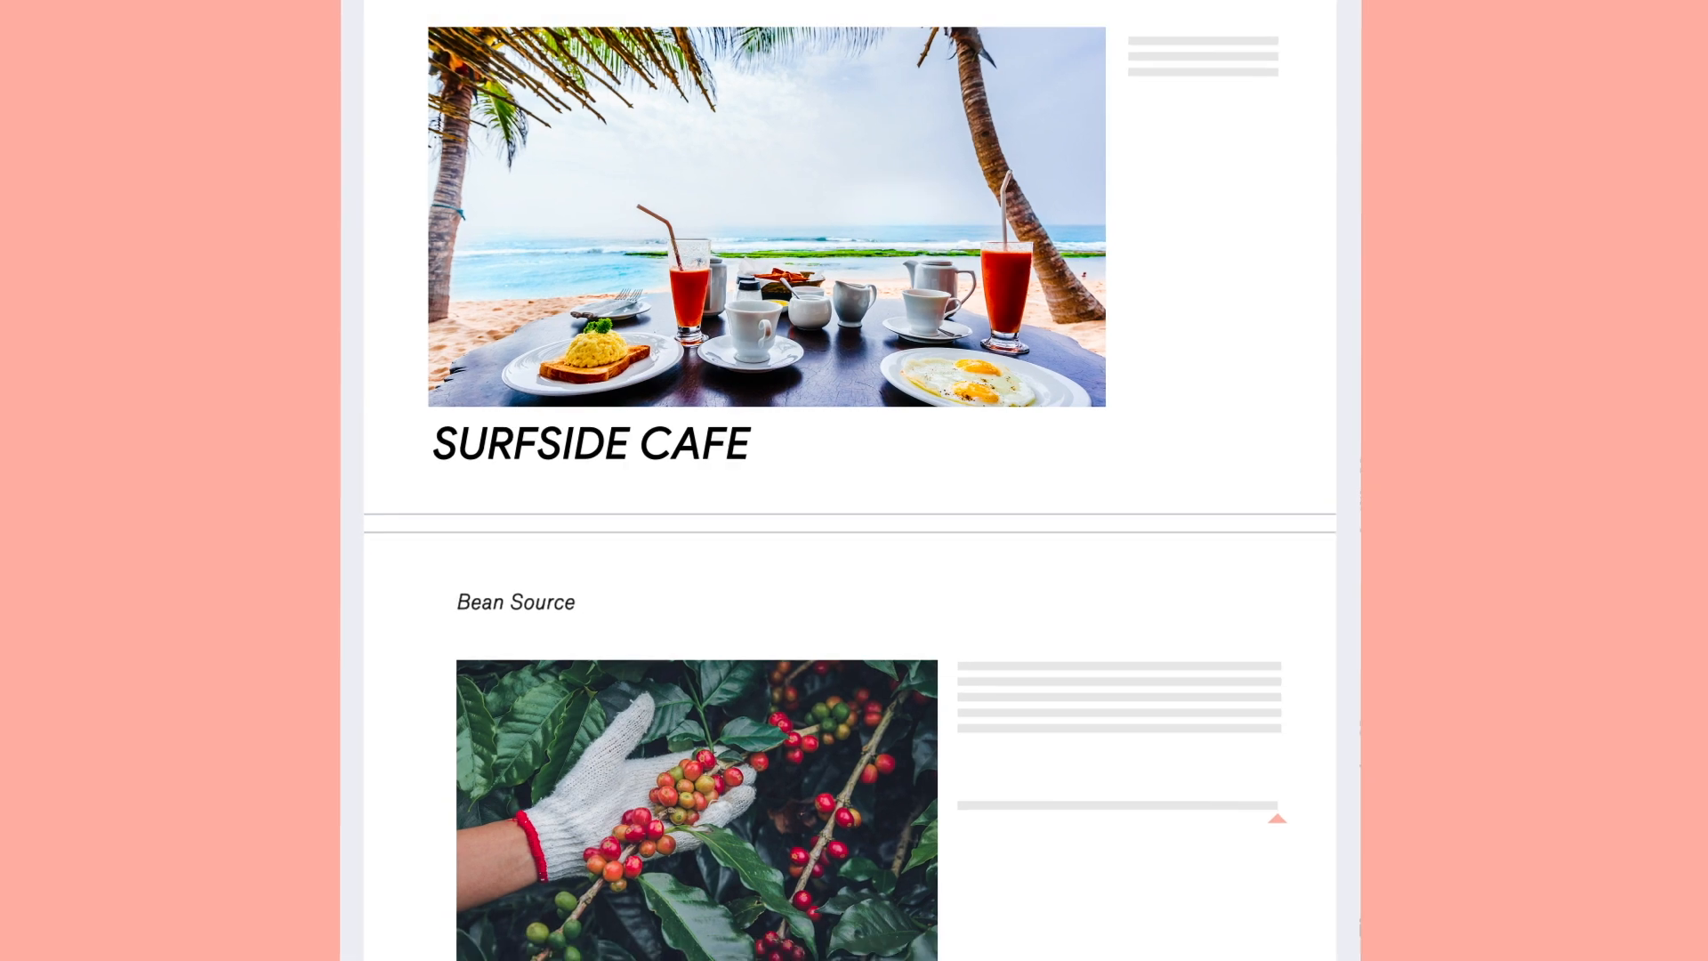